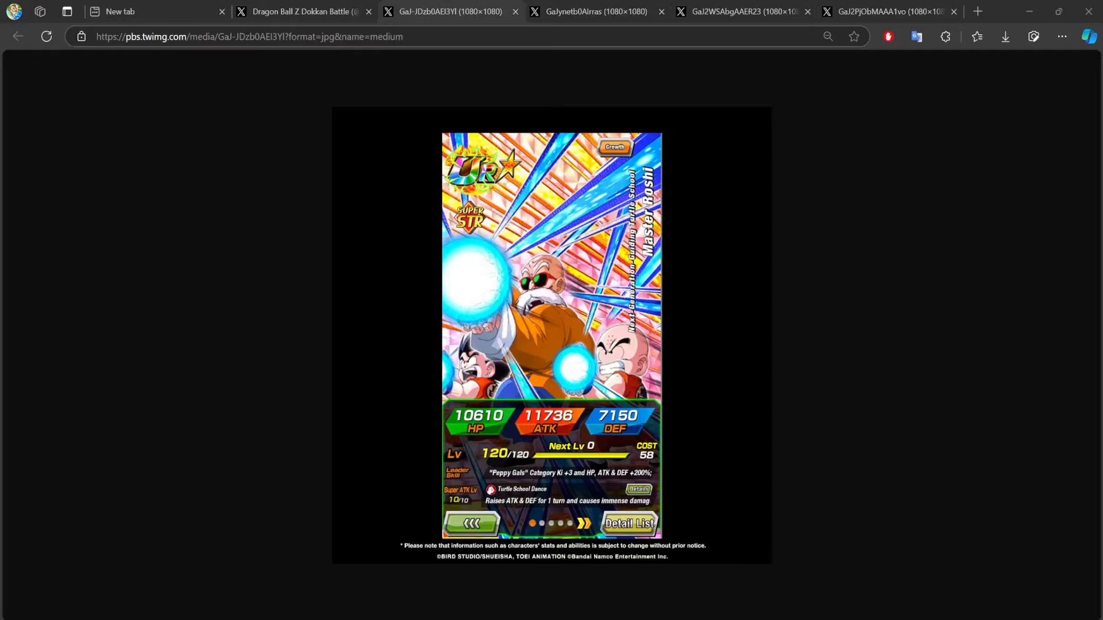
Flip through the Bulma (Bunny), Mai, Cocotte and Master Roshi card image tabs to compare them
click(593, 11)
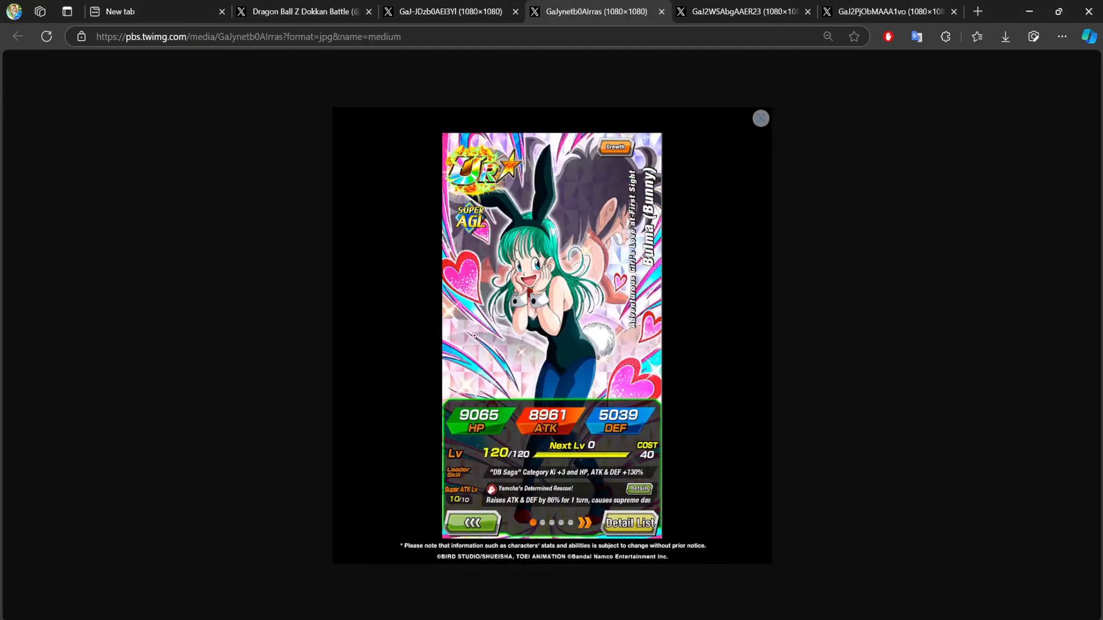
click(741, 12)
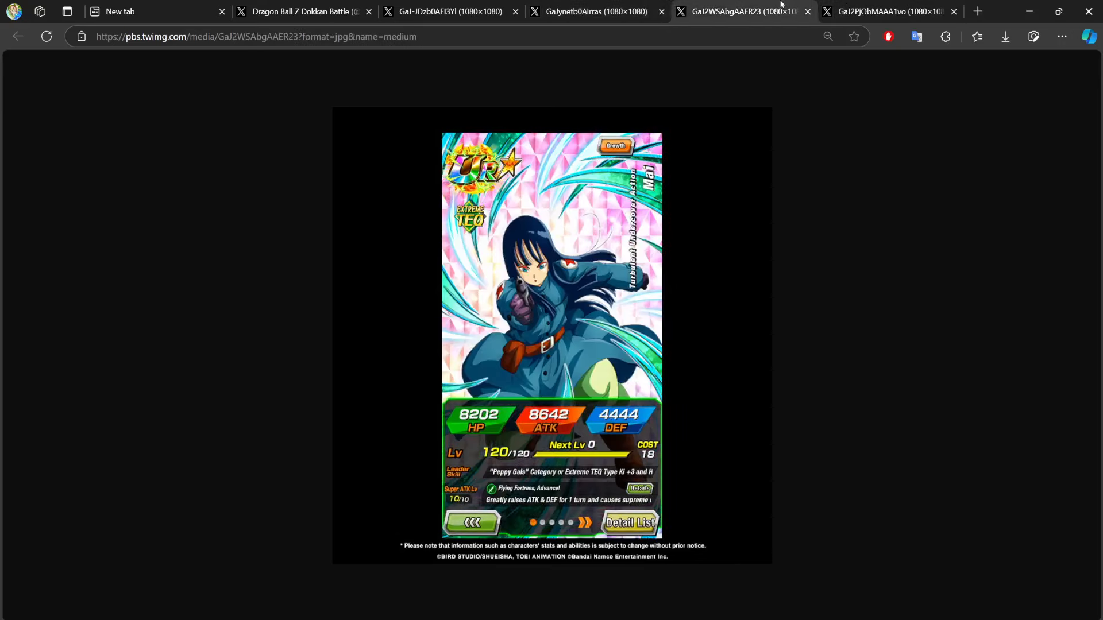
click(889, 11)
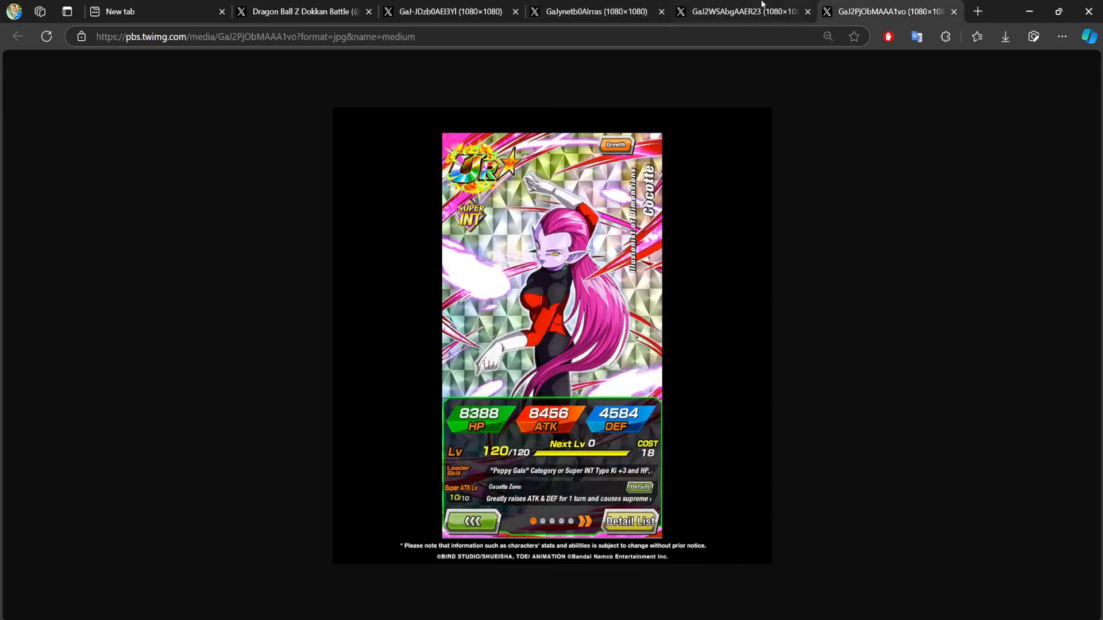
mouse_move(907, 231)
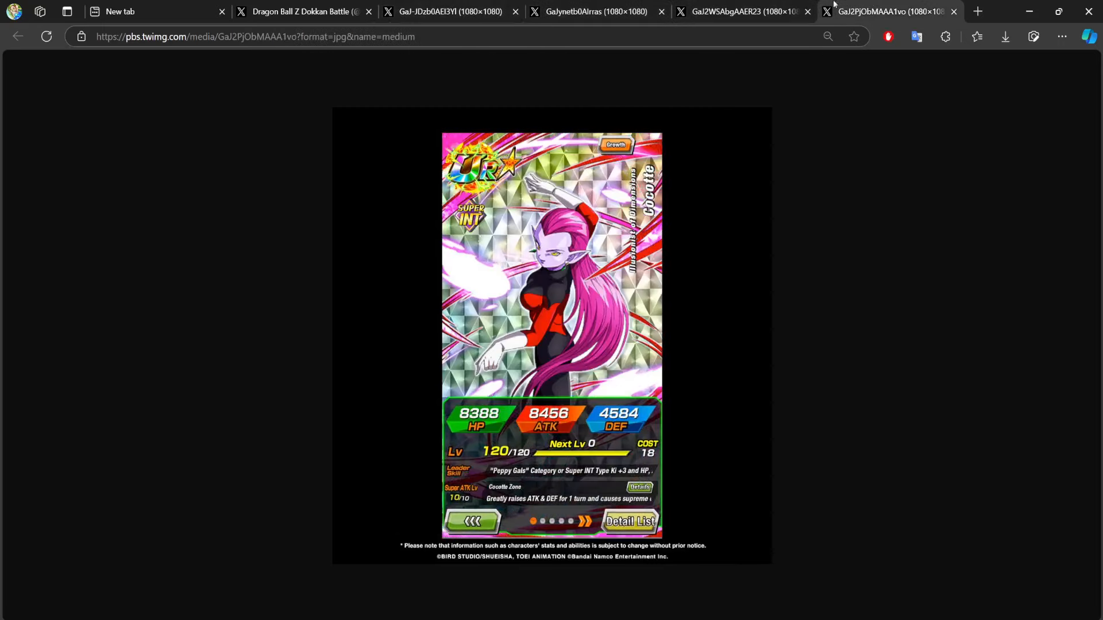
click(447, 11)
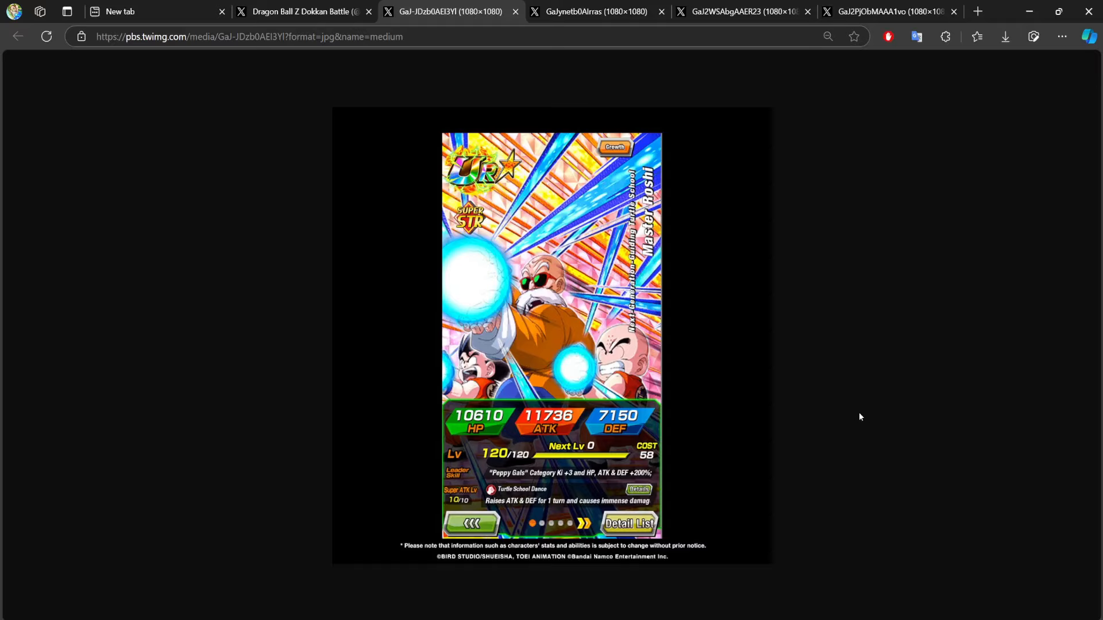
click(594, 12)
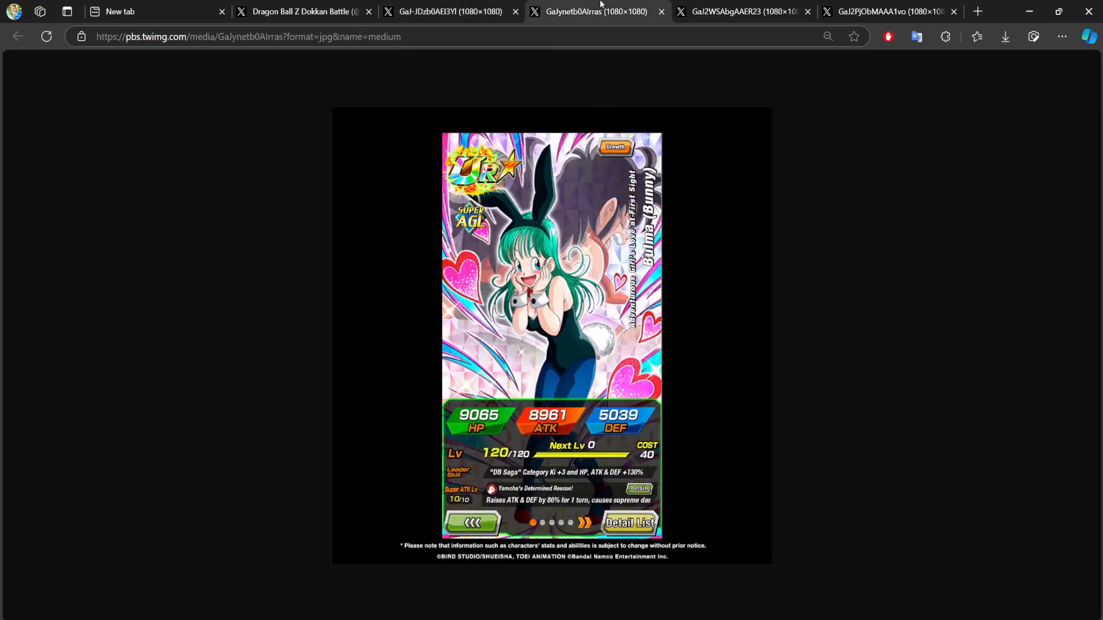
click(447, 12)
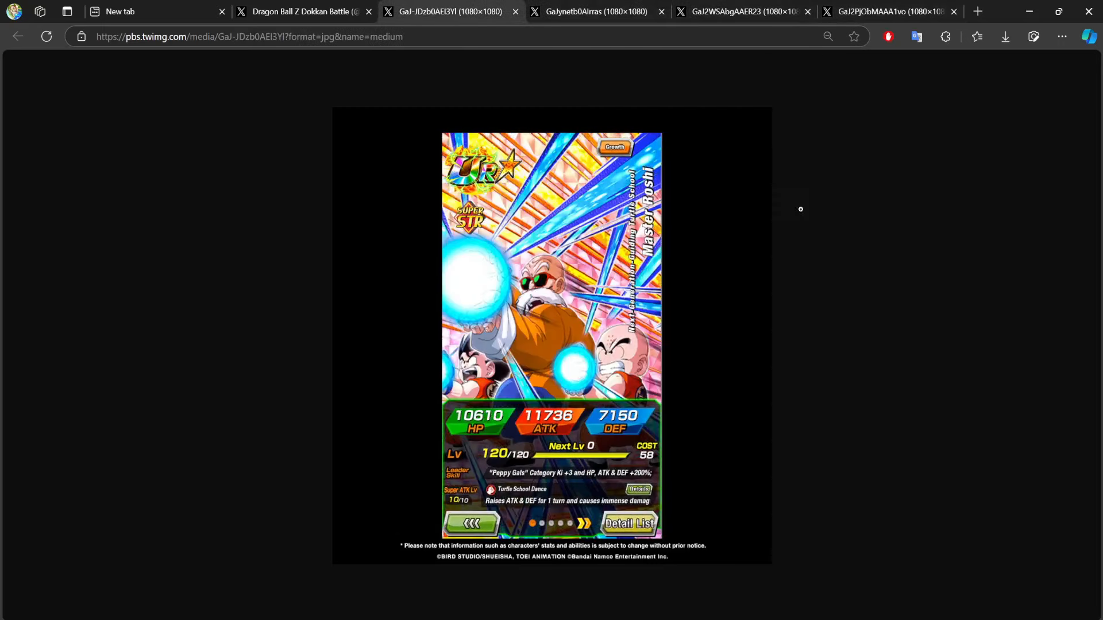
mouse_move(913, 290)
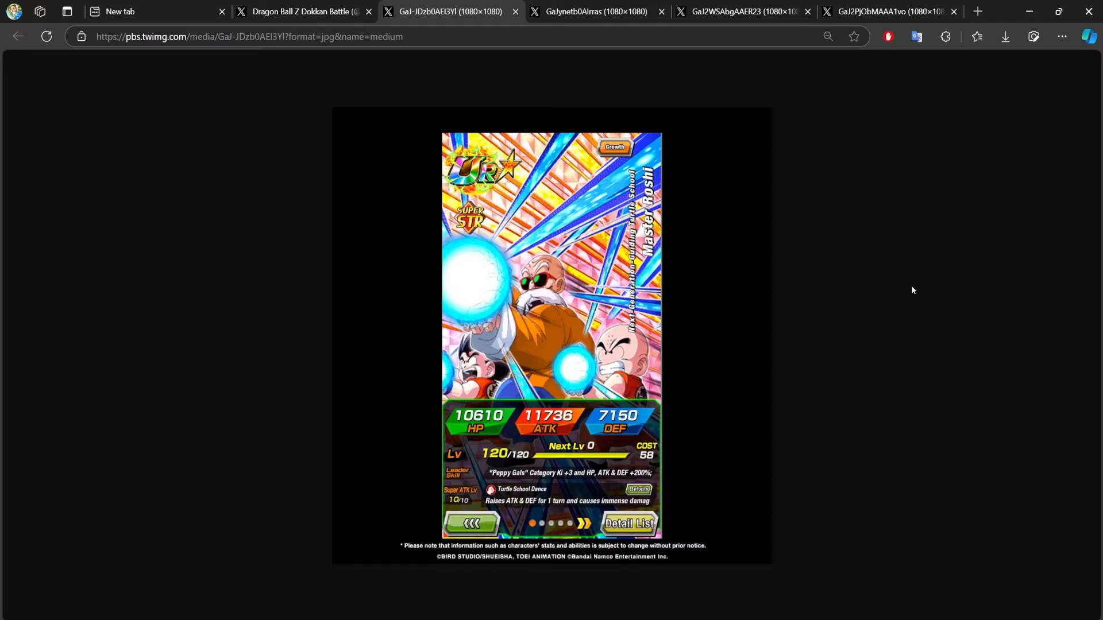
Re-check the Mai, Cocotte and Master Roshi cards, then return to the Dokkan Battle profile feed
click(738, 11)
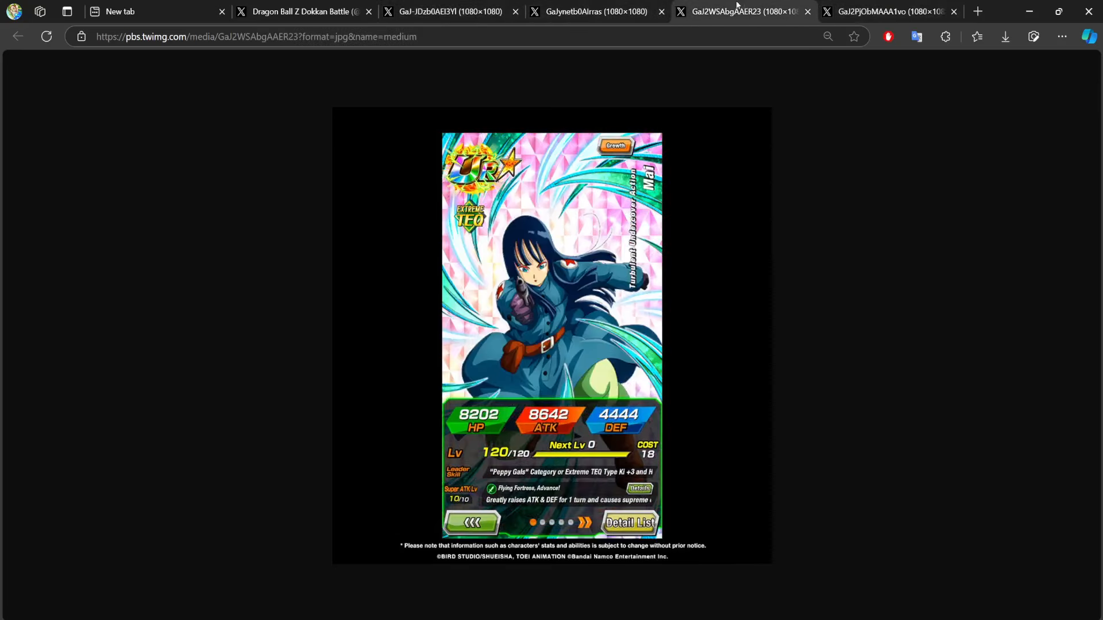
click(886, 12)
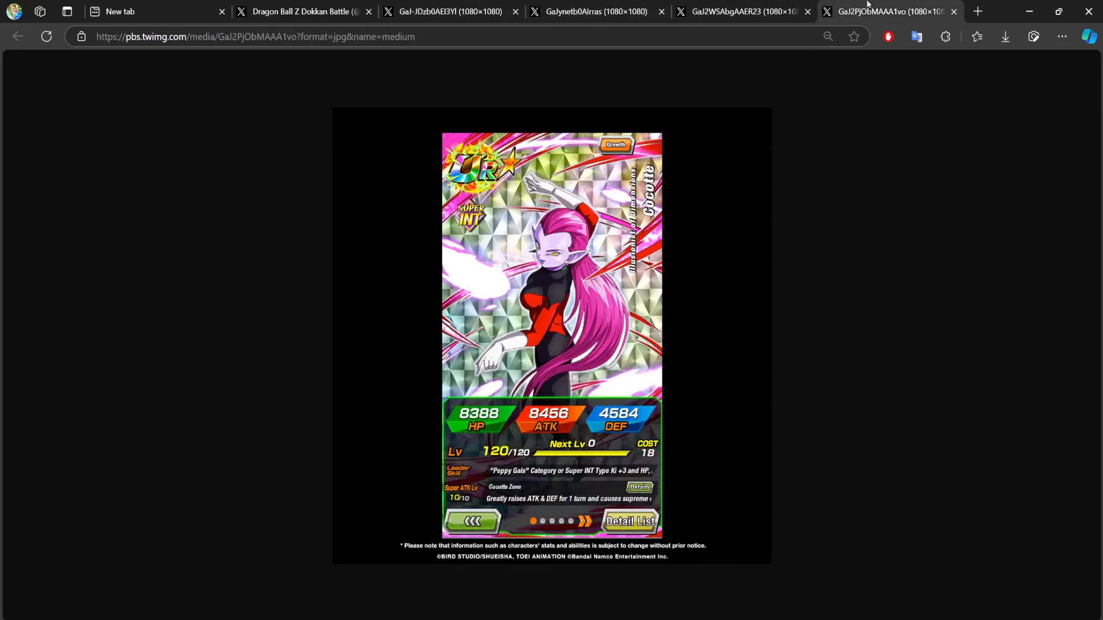
click(444, 11)
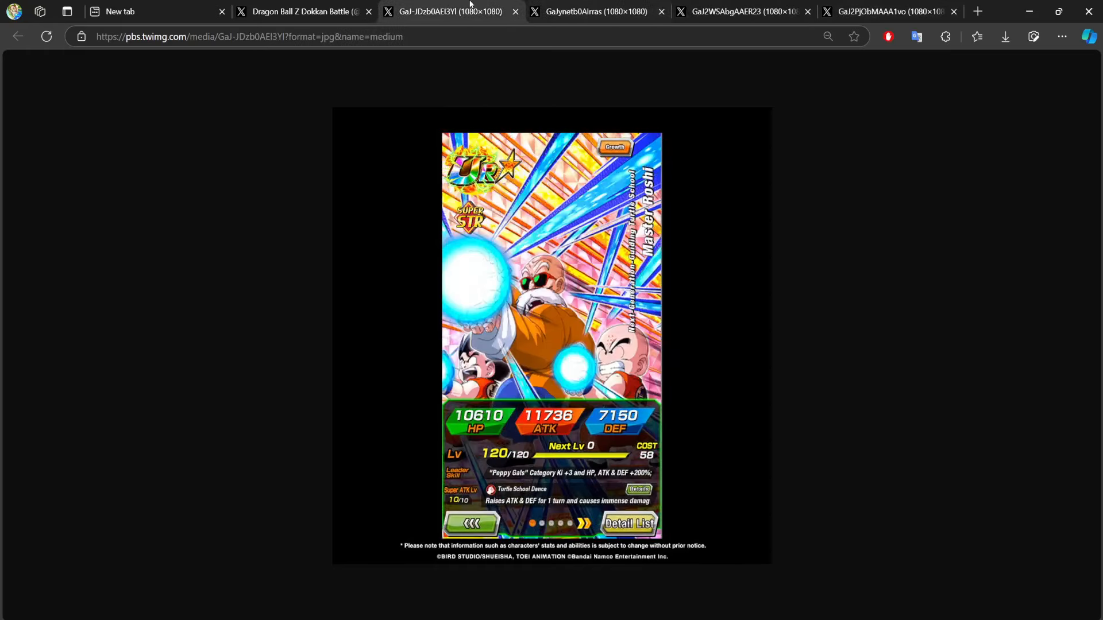
click(889, 11)
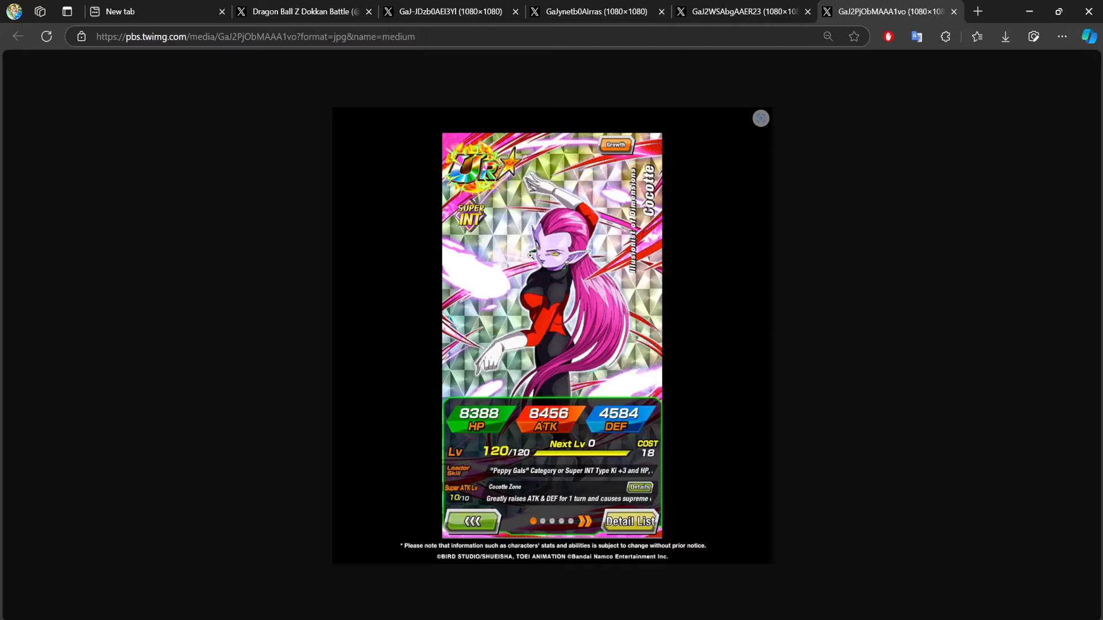
click(593, 11)
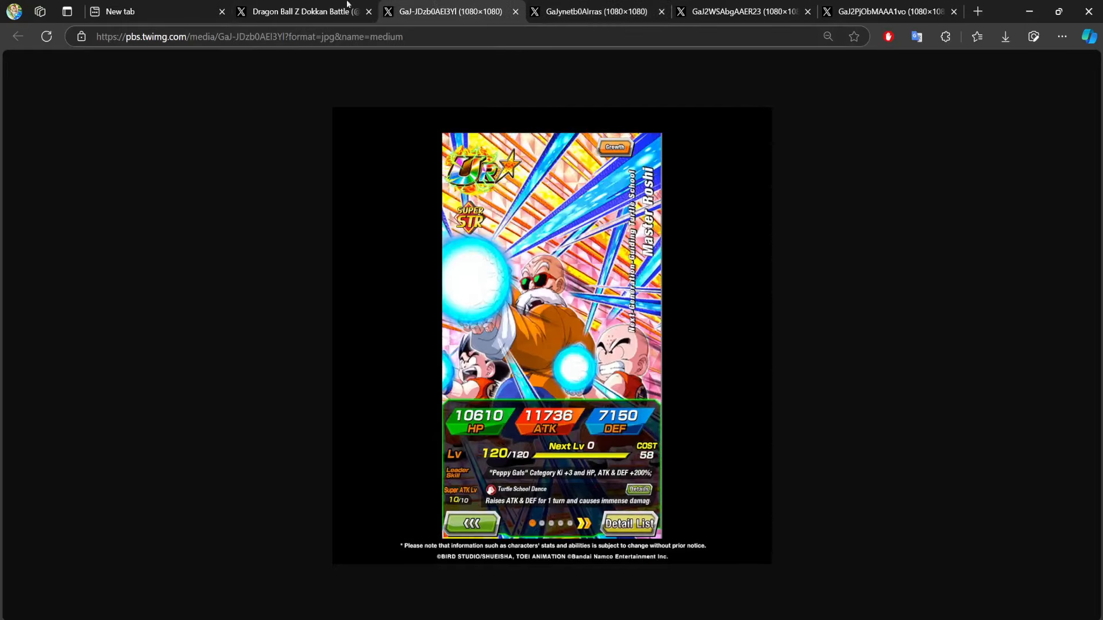
click(303, 11)
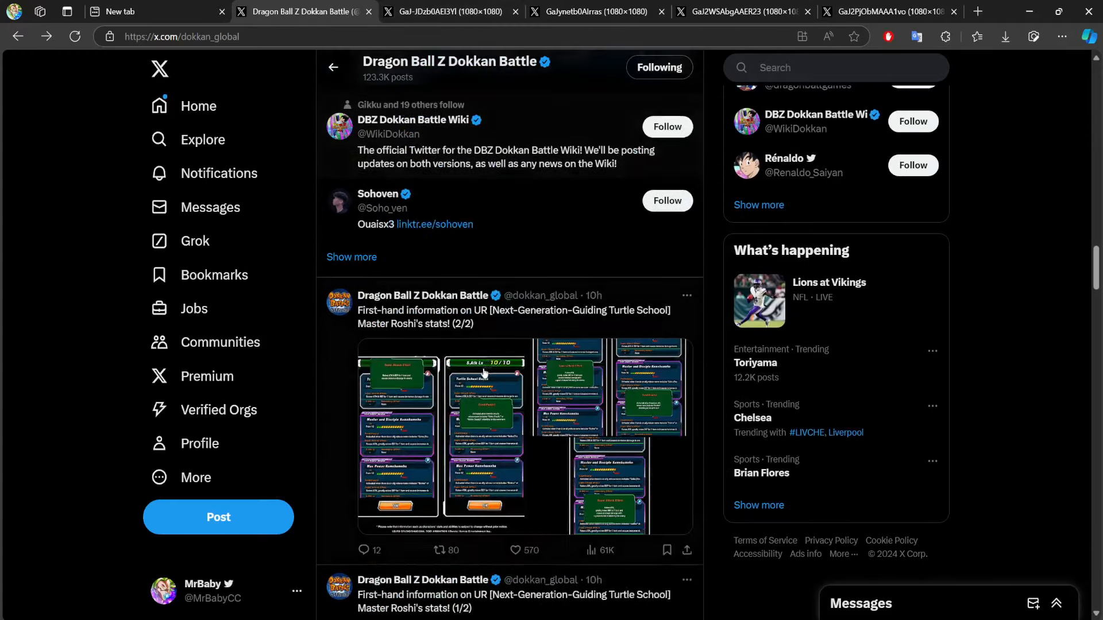
Scroll down the Dokkan Battle timeline past the Master Roshi and Bulma posts toward the Cocotte post
scroll(down, 3)
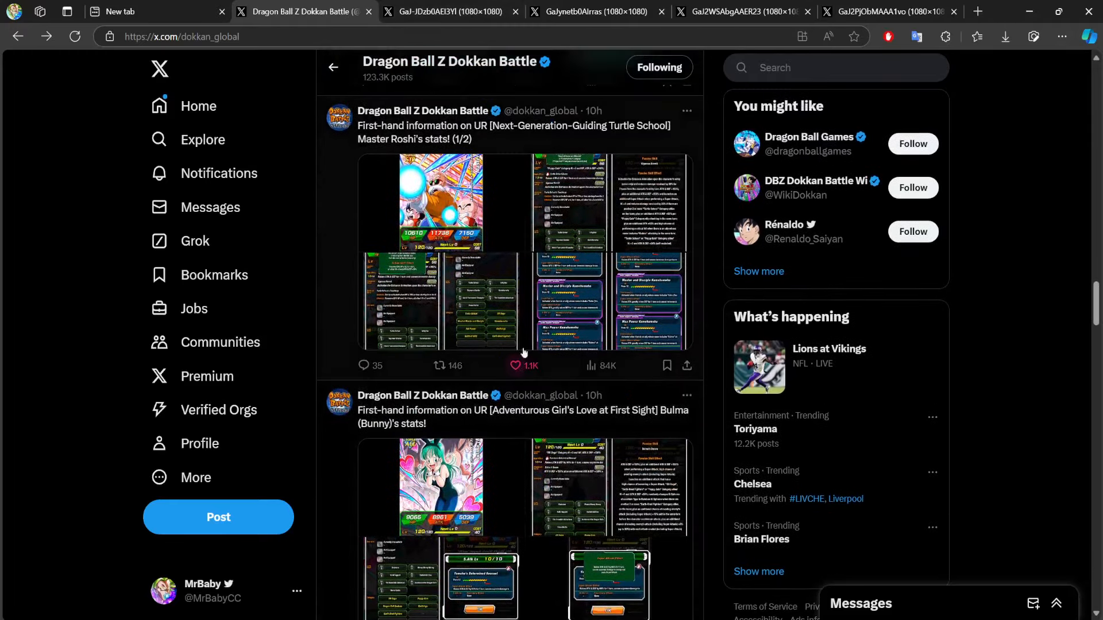
scroll(down, 3)
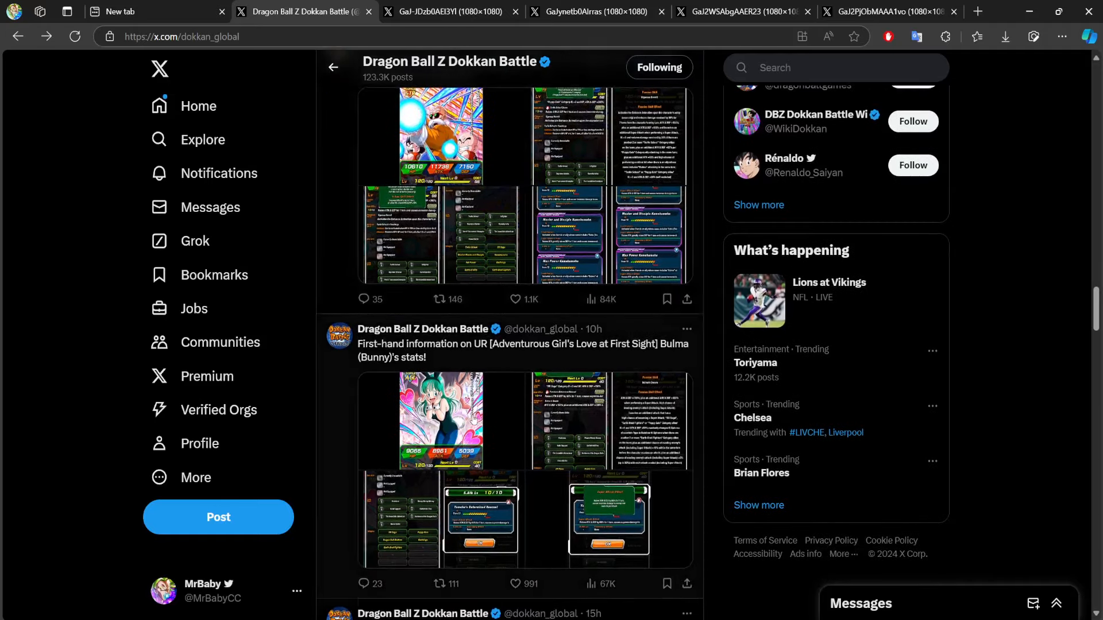
scroll(down, 3)
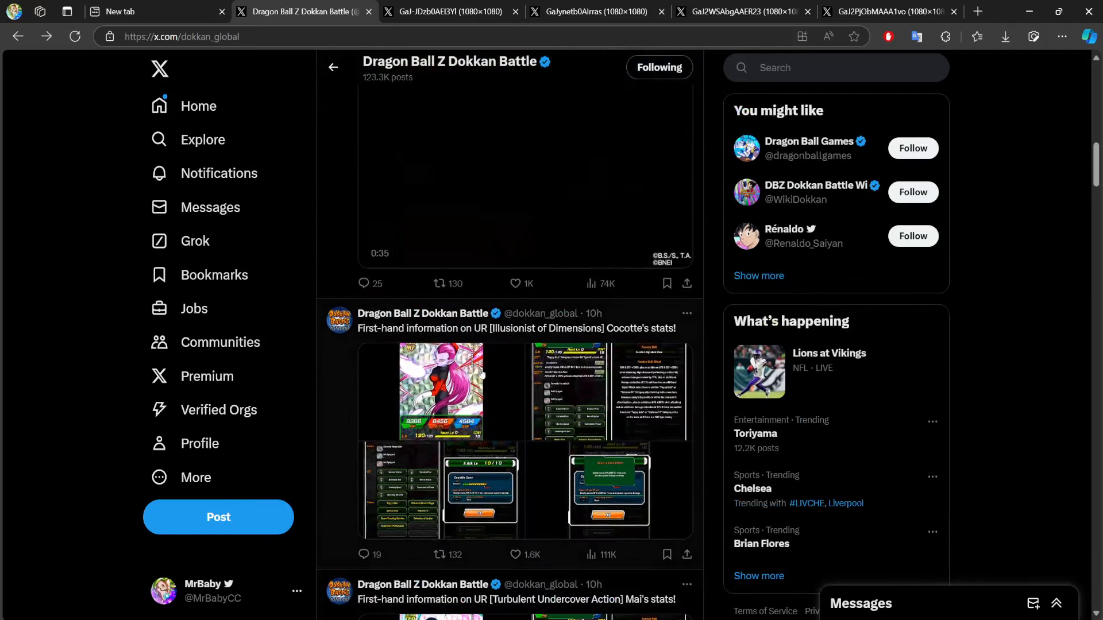
scroll(down, 3)
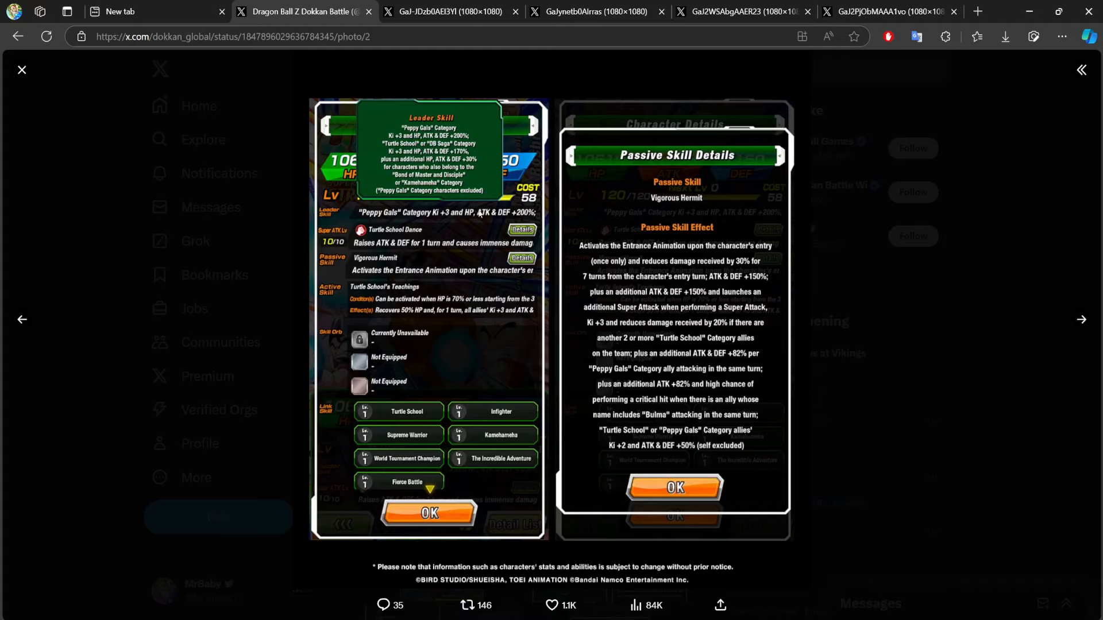
mouse_move(841, 407)
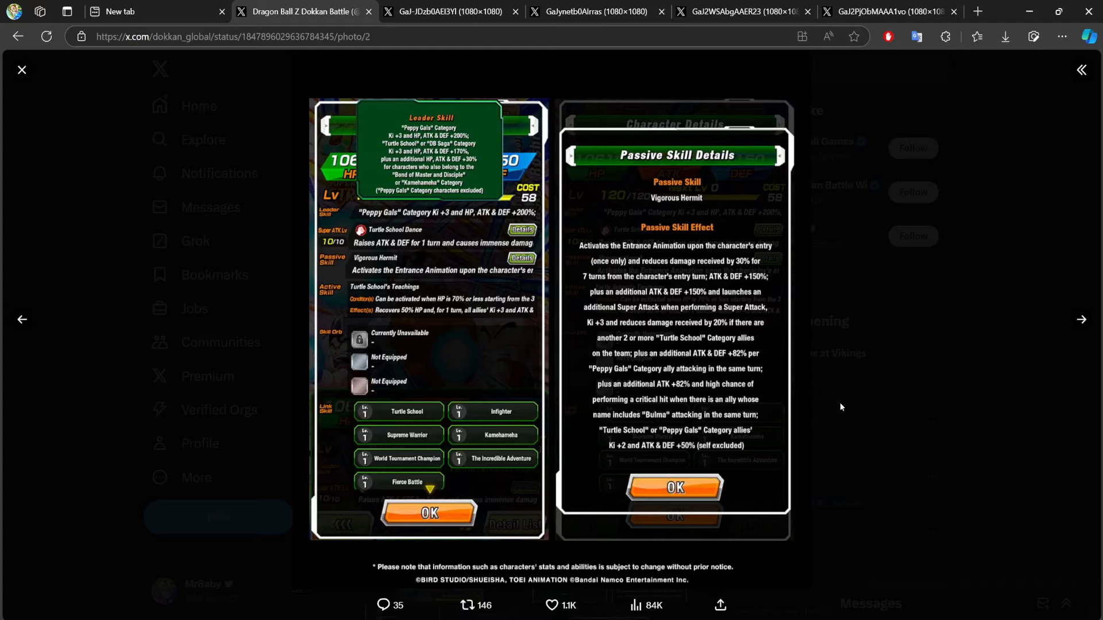
mouse_move(474, 380)
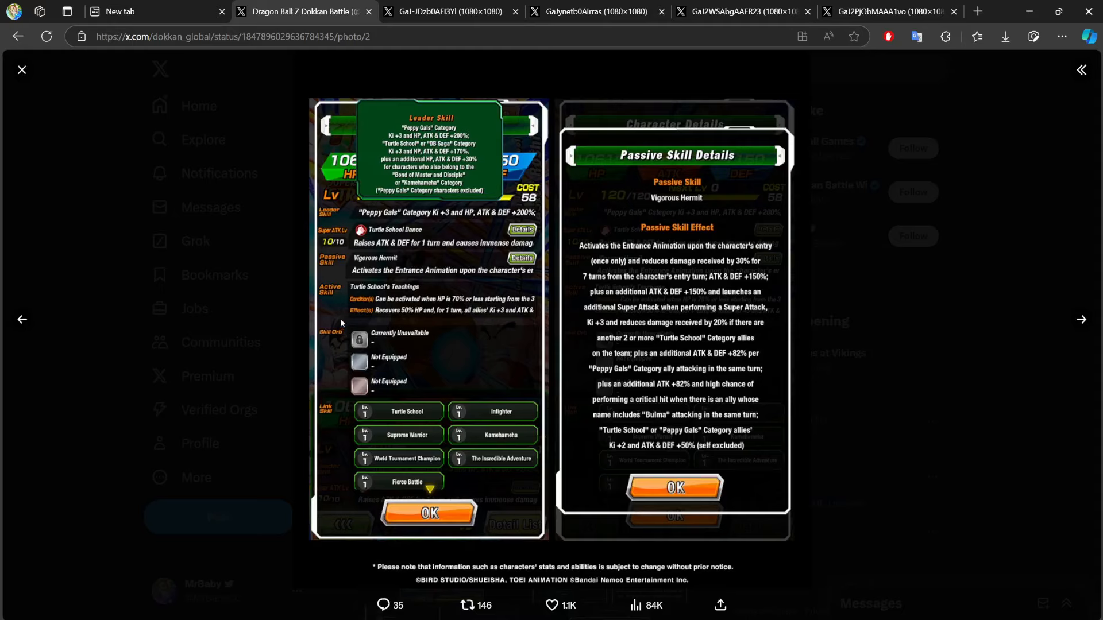
mouse_move(159, 152)
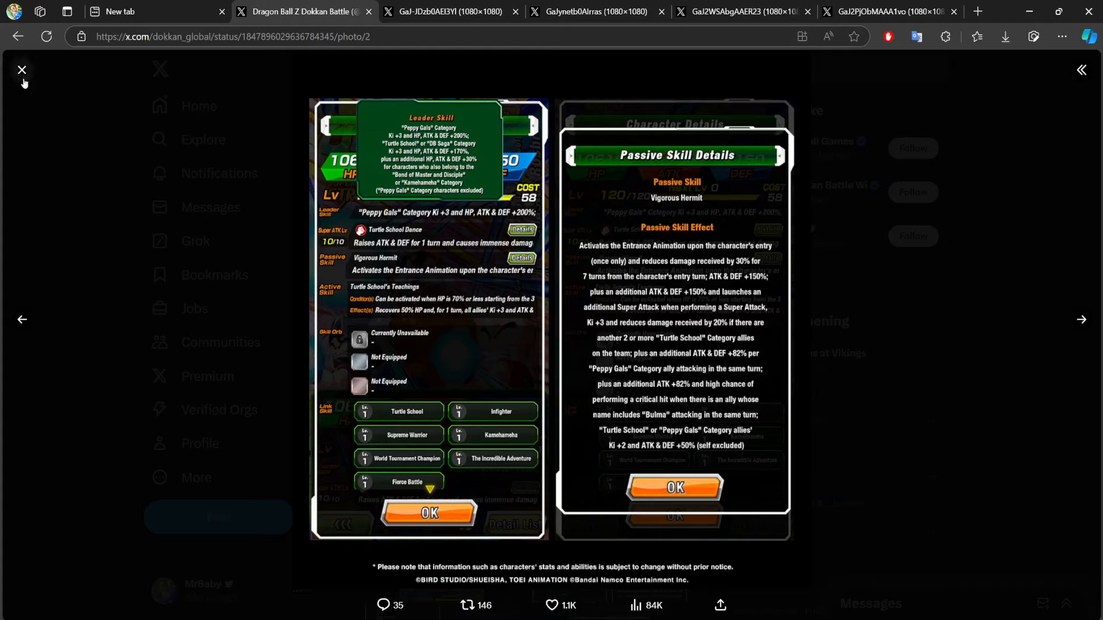
mouse_move(21, 70)
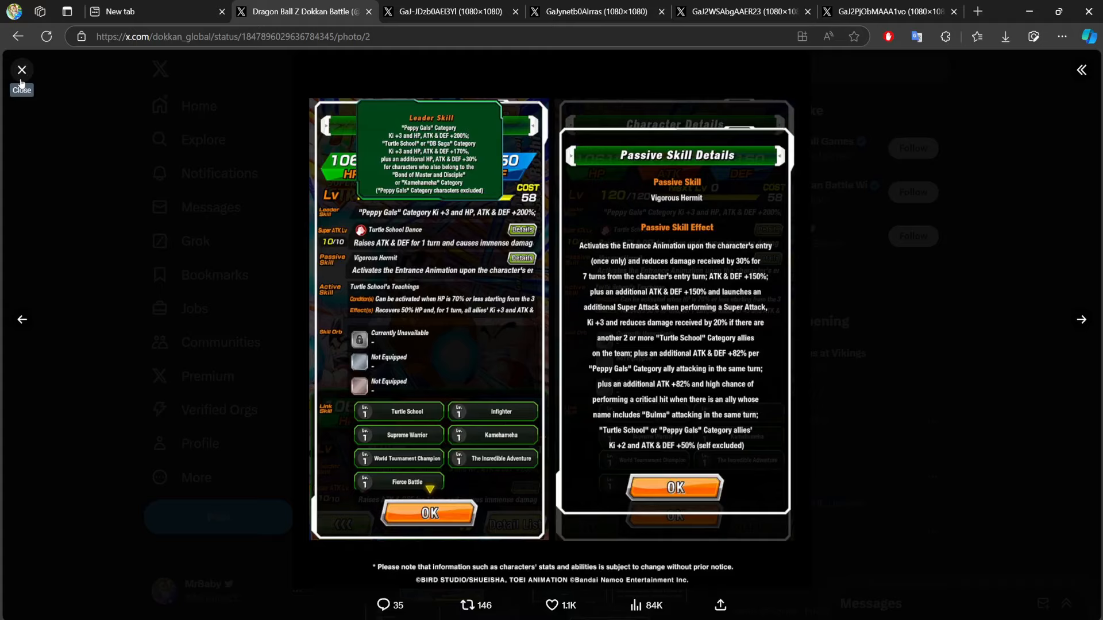
Close the enlarged skill-details image to land back on the Master Roshi (1/2) post
click(21, 70)
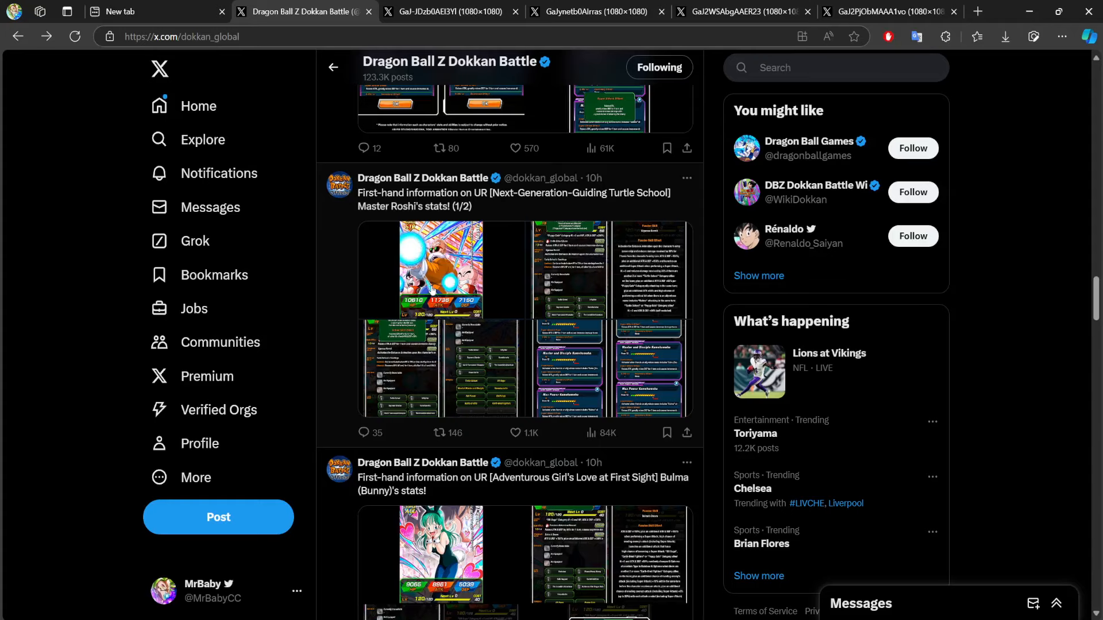
mouse_move(825, 441)
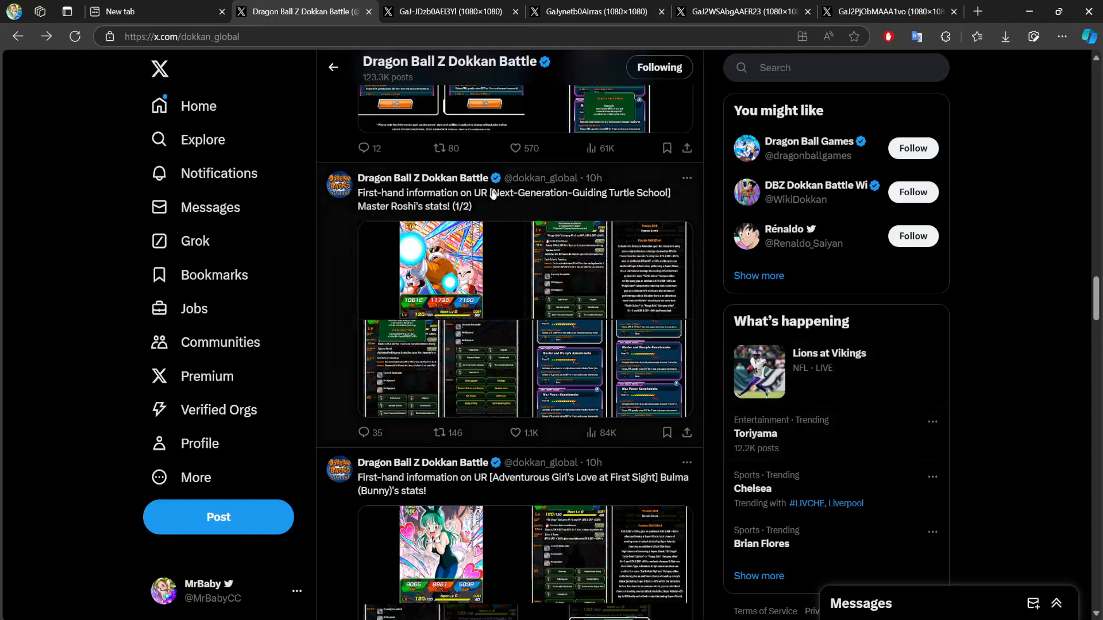
click(594, 12)
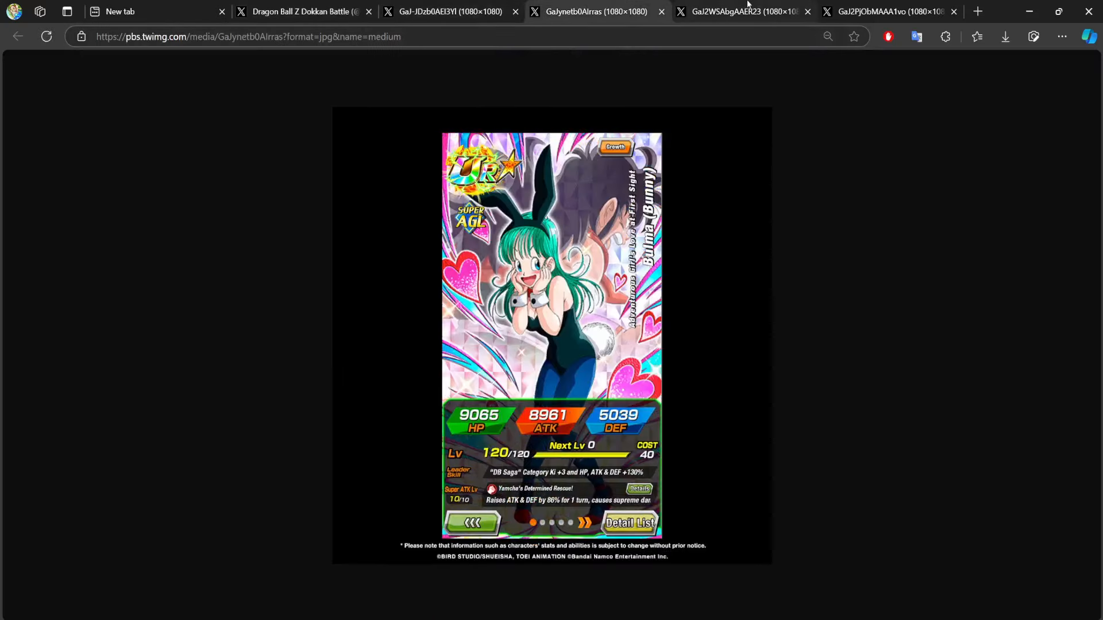
click(741, 11)
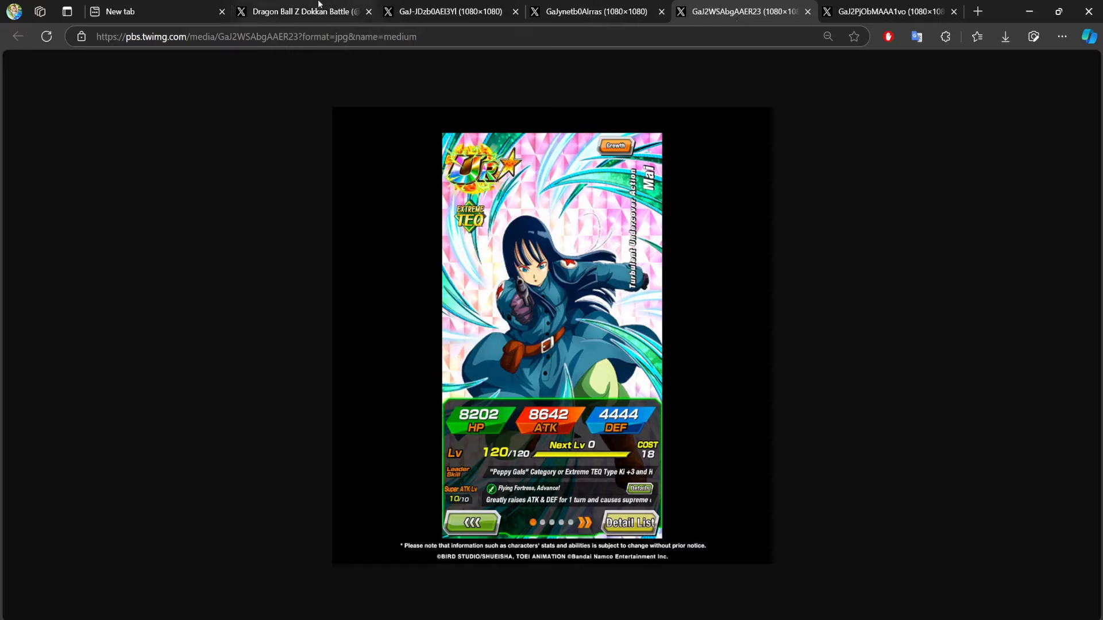
click(303, 11)
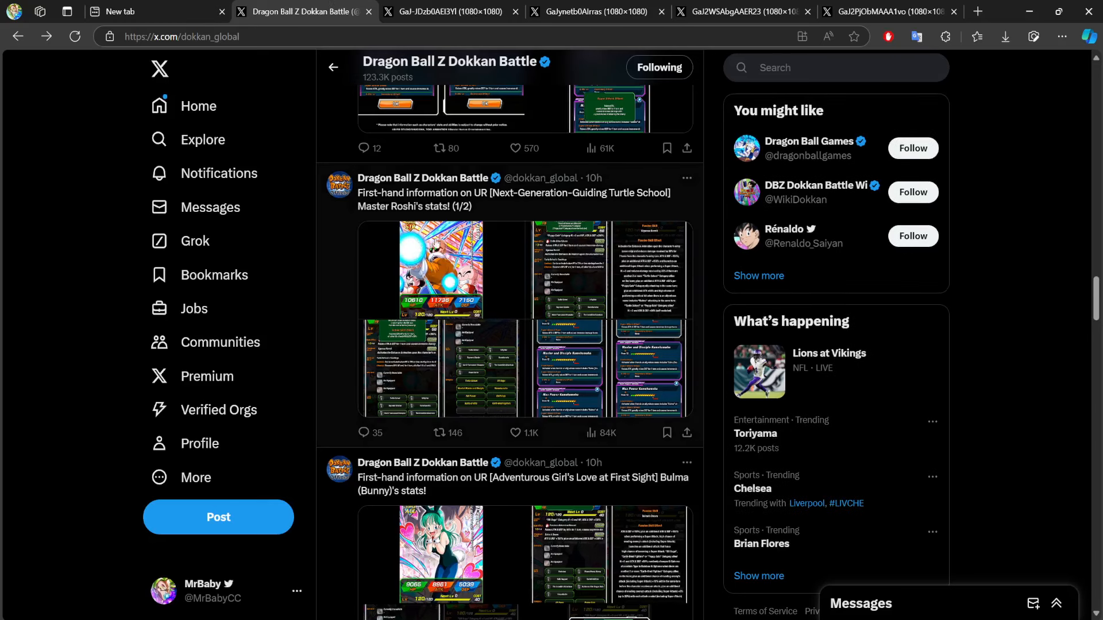
click(738, 11)
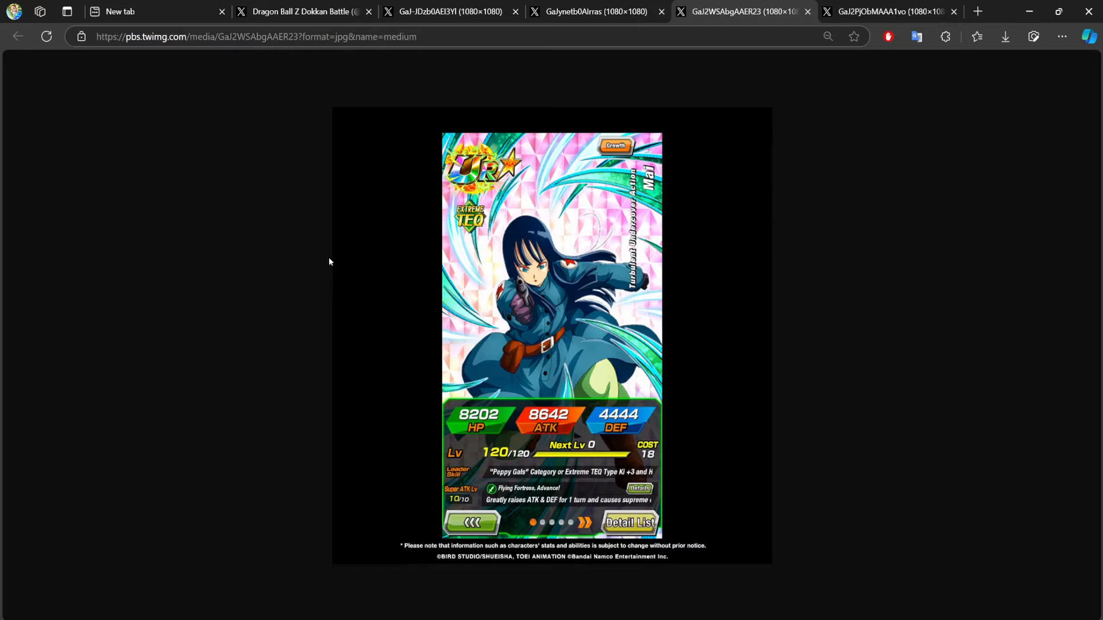
mouse_move(316, 250)
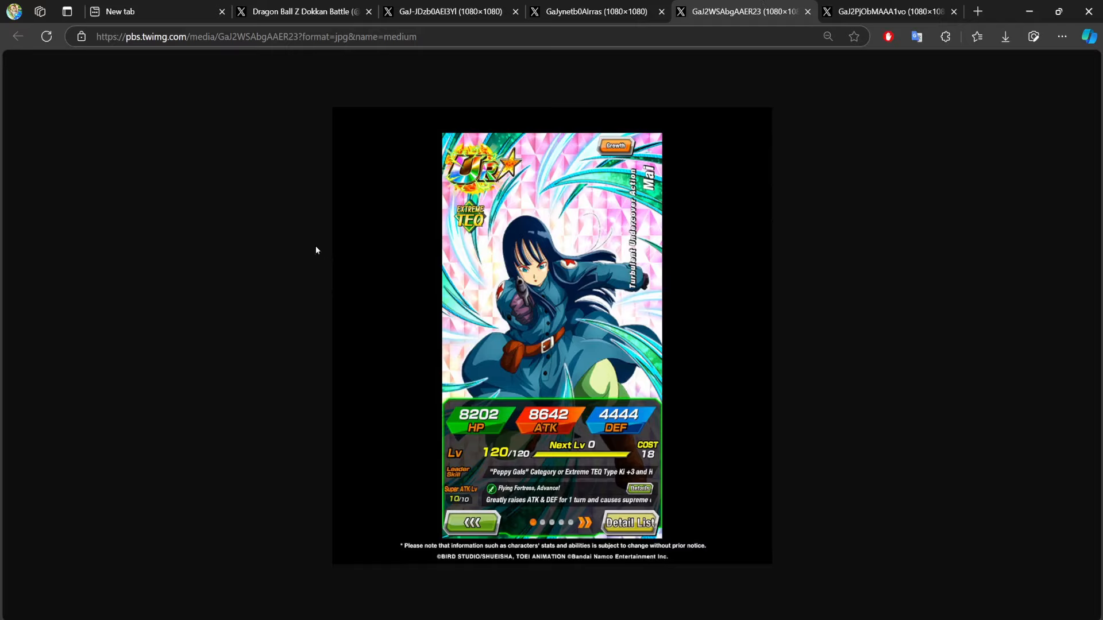
click(303, 12)
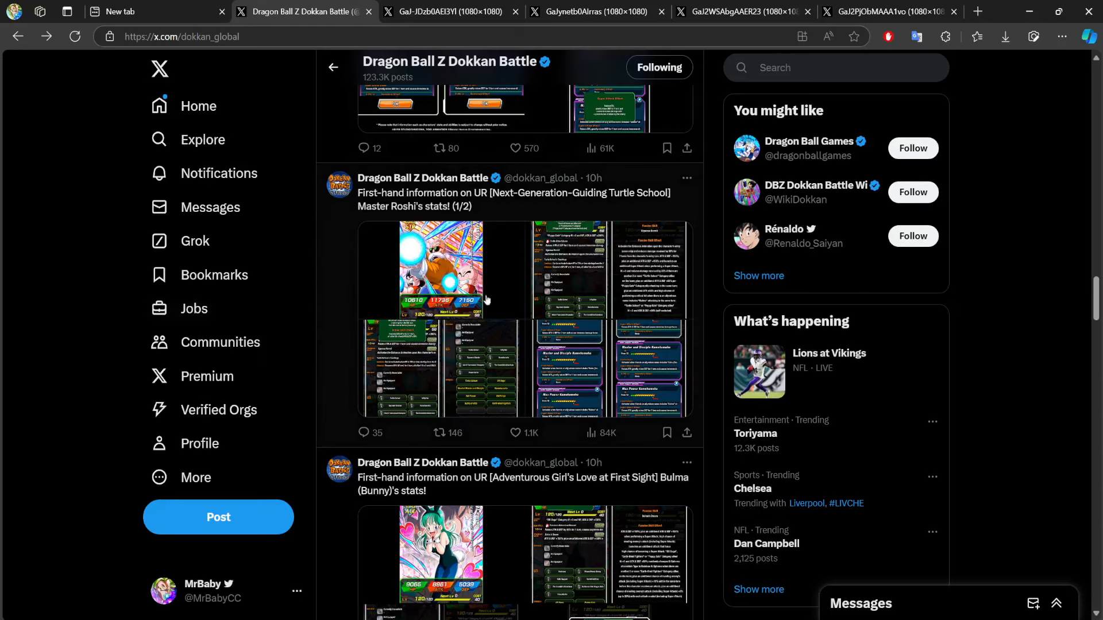